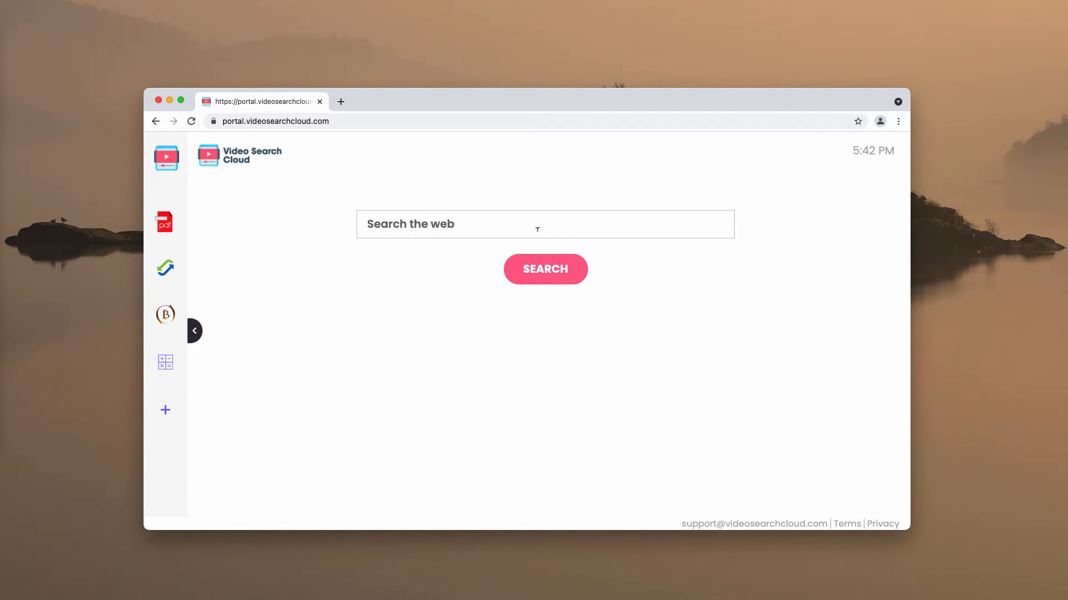
Search 'cars' then 'iphone 12' to show Video Search Cloud redirecting the results.
type("c")
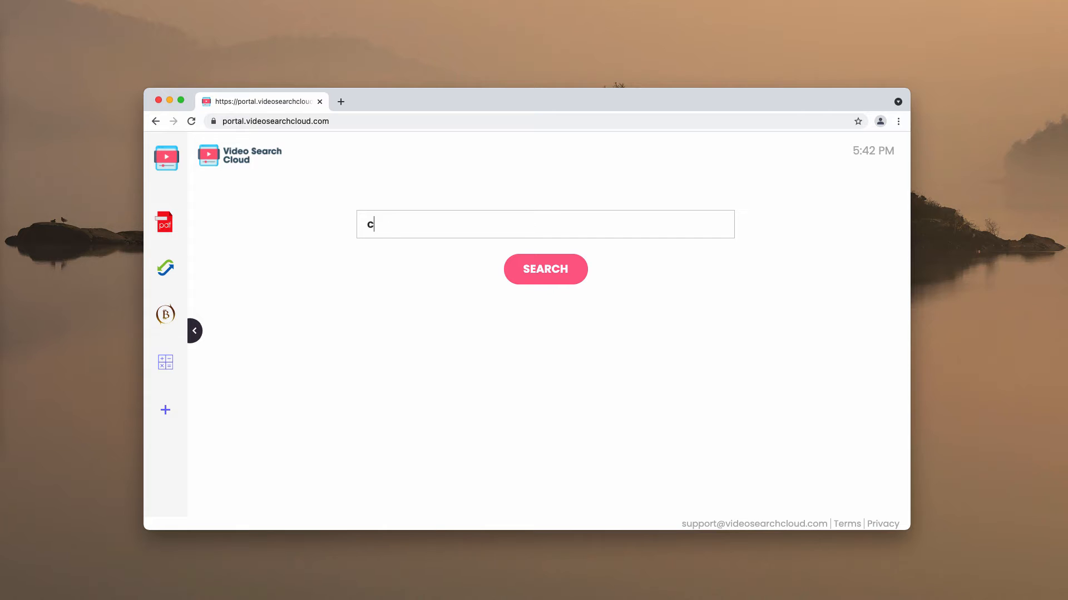
left_click(545, 269)
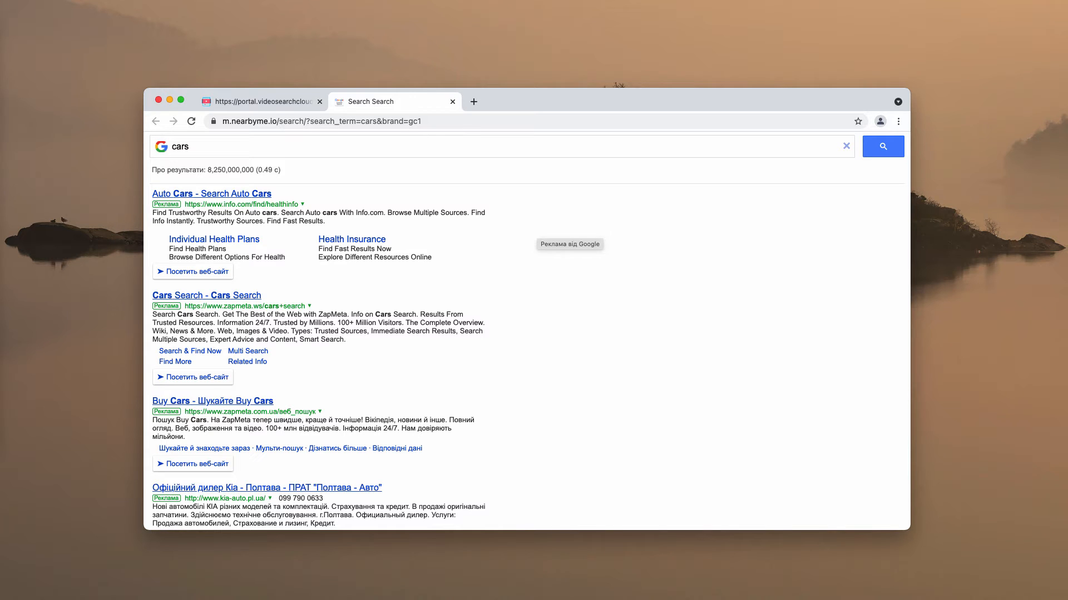
mouse_move(545, 174)
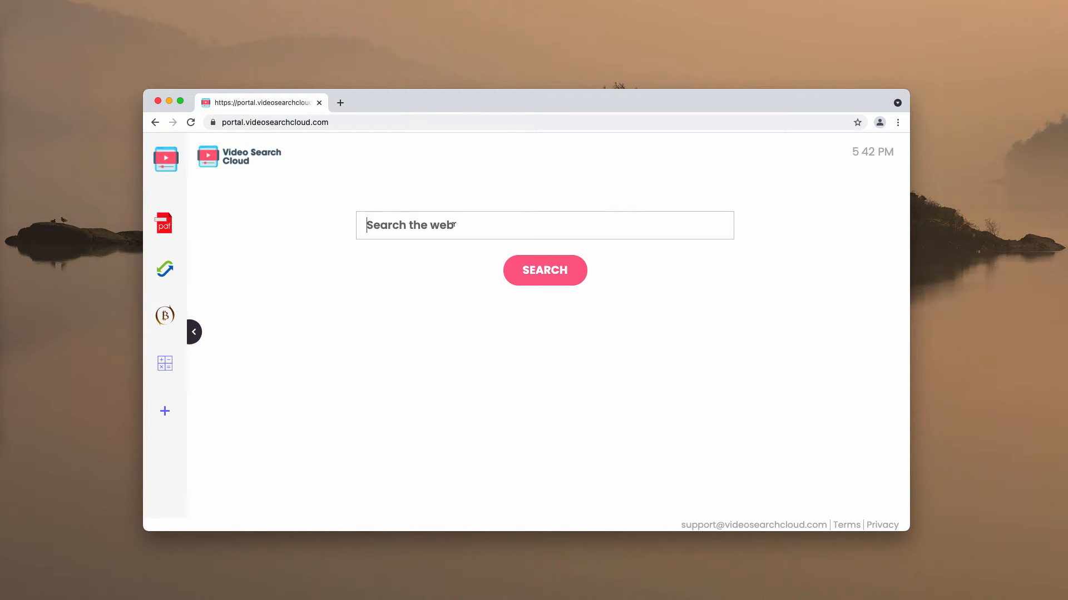
type("iphon")
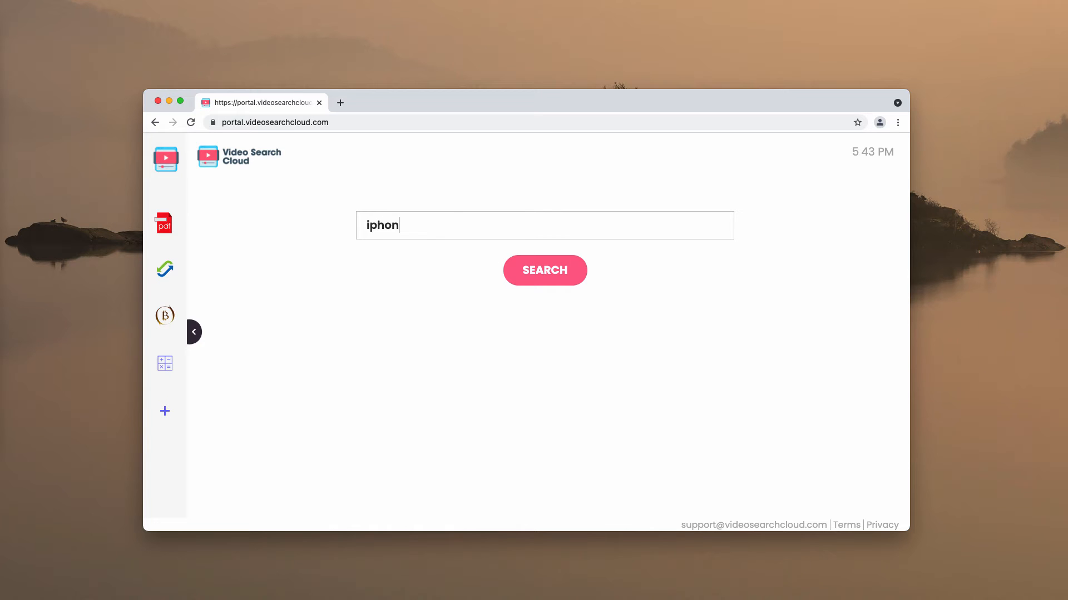
type("e 2")
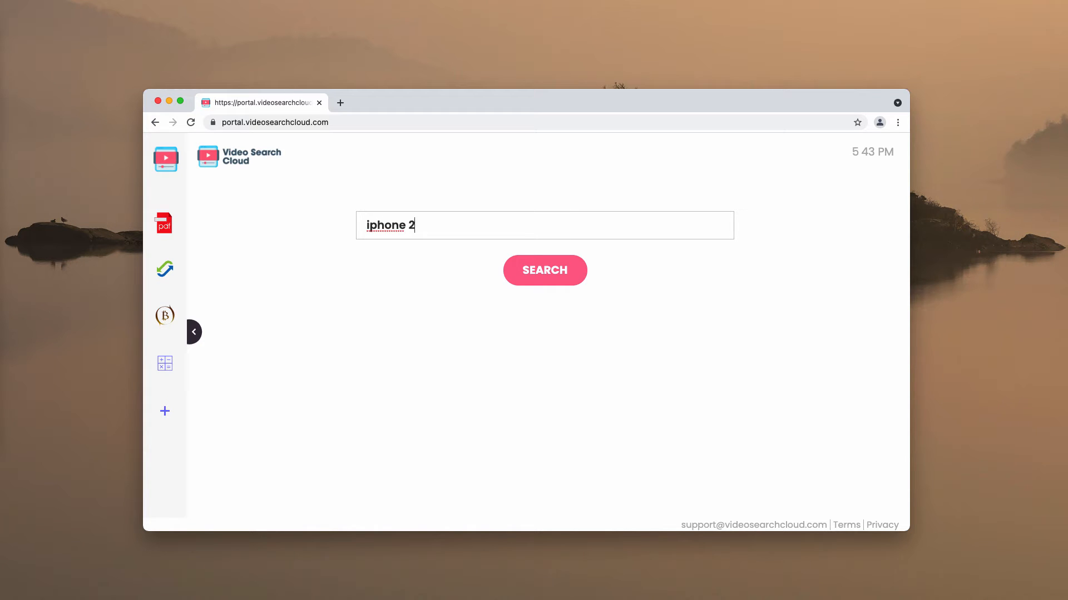
left_click(544, 269)
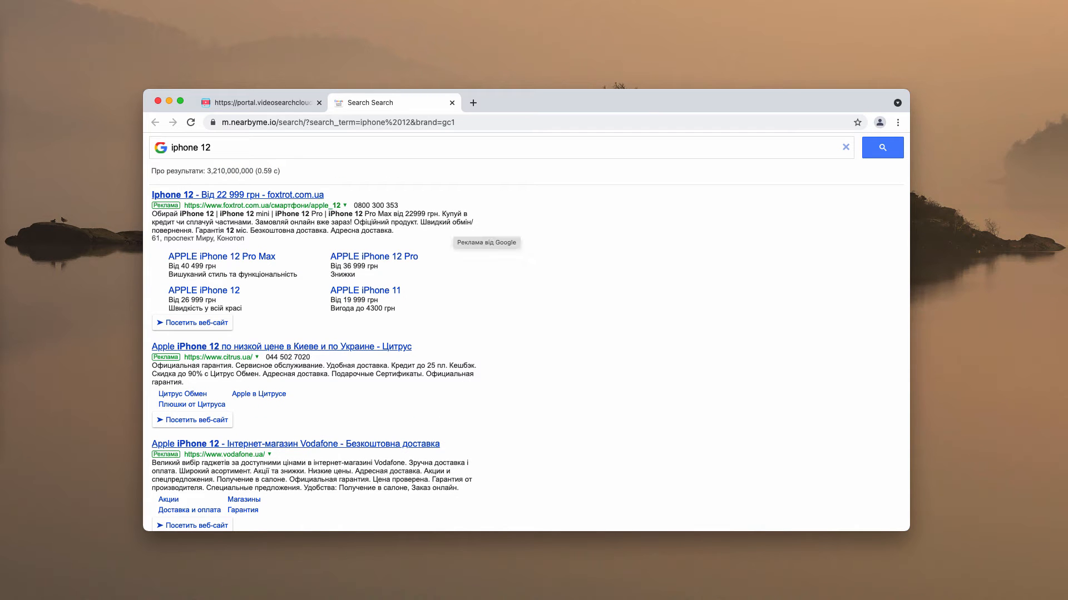
mouse_move(454, 96)
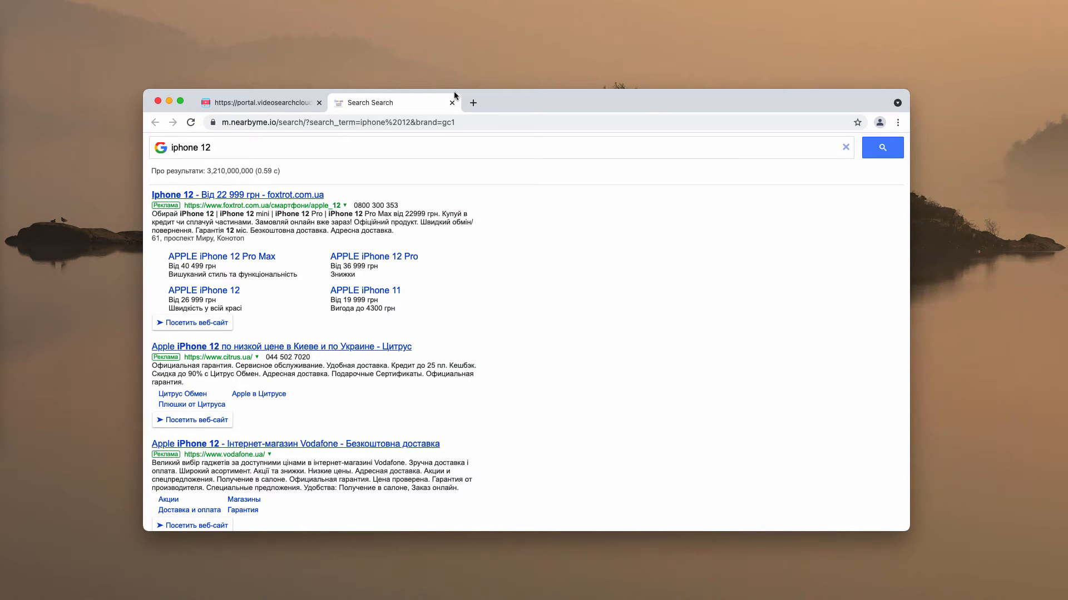
Close the redirected results and bring up Chrome's More Tools menu listing Extensions.
left_click(452, 102)
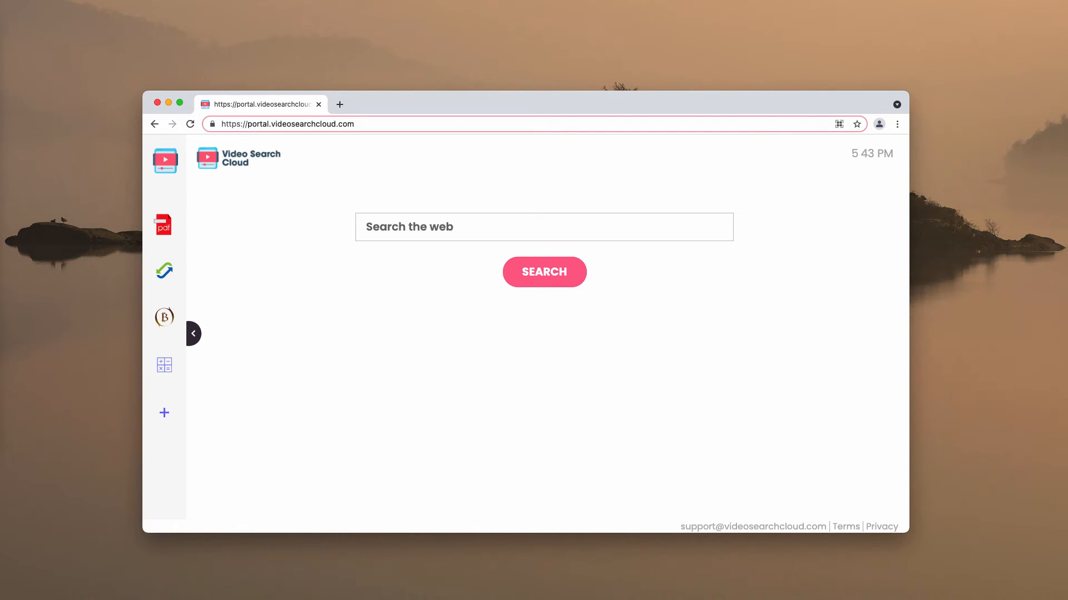
mouse_move(896, 129)
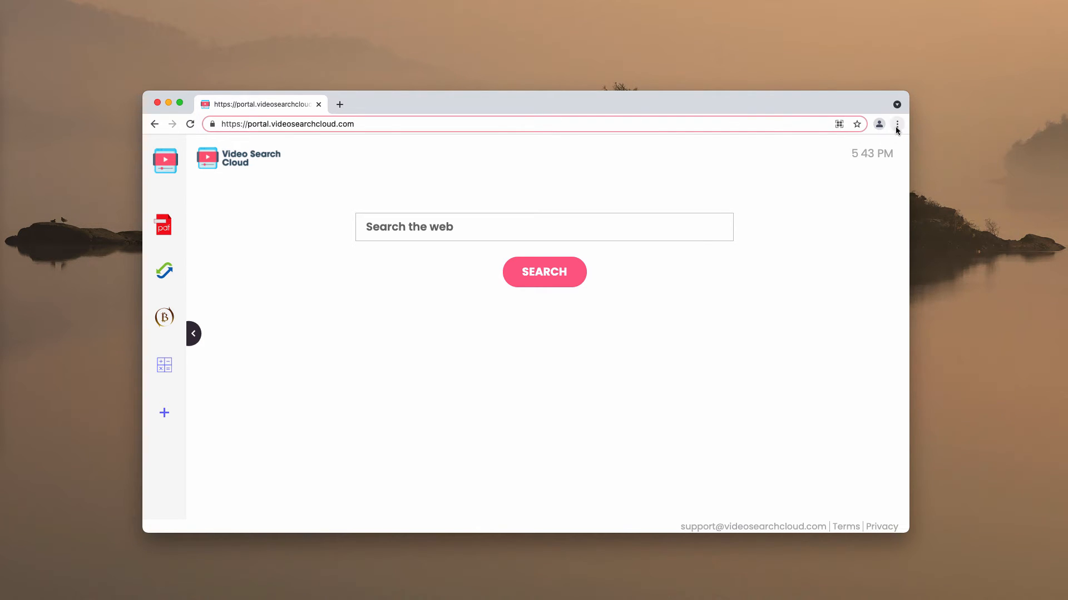
left_click(896, 124)
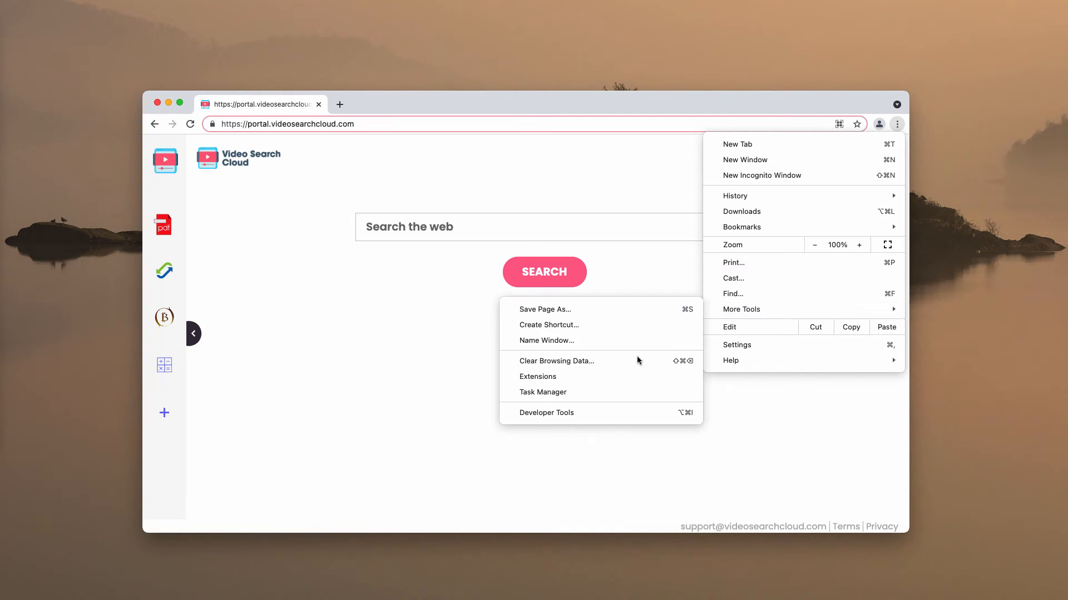
left_click(537, 377)
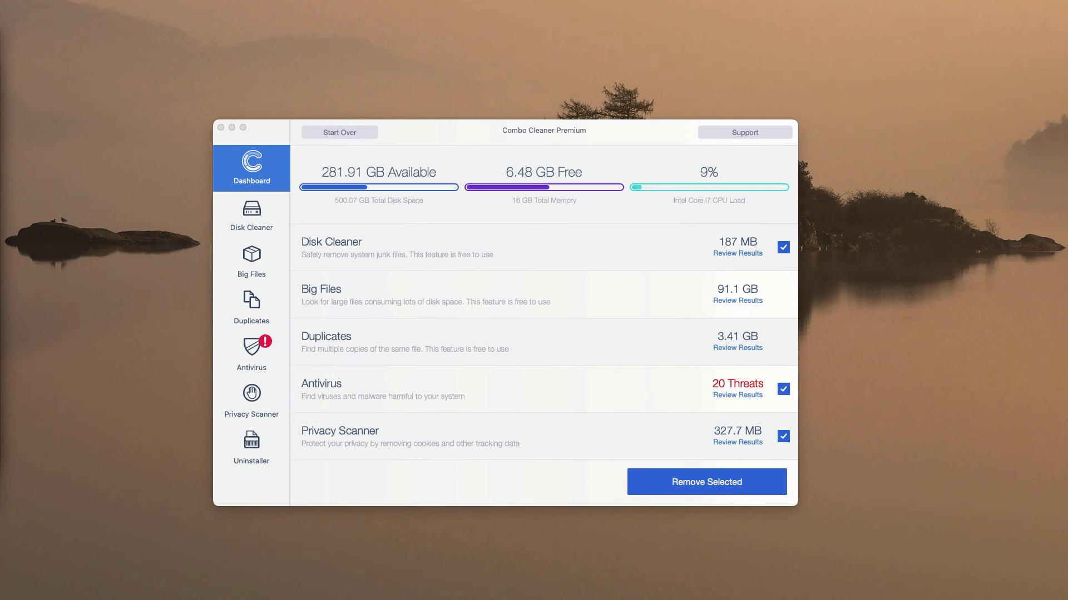
mouse_move(332, 405)
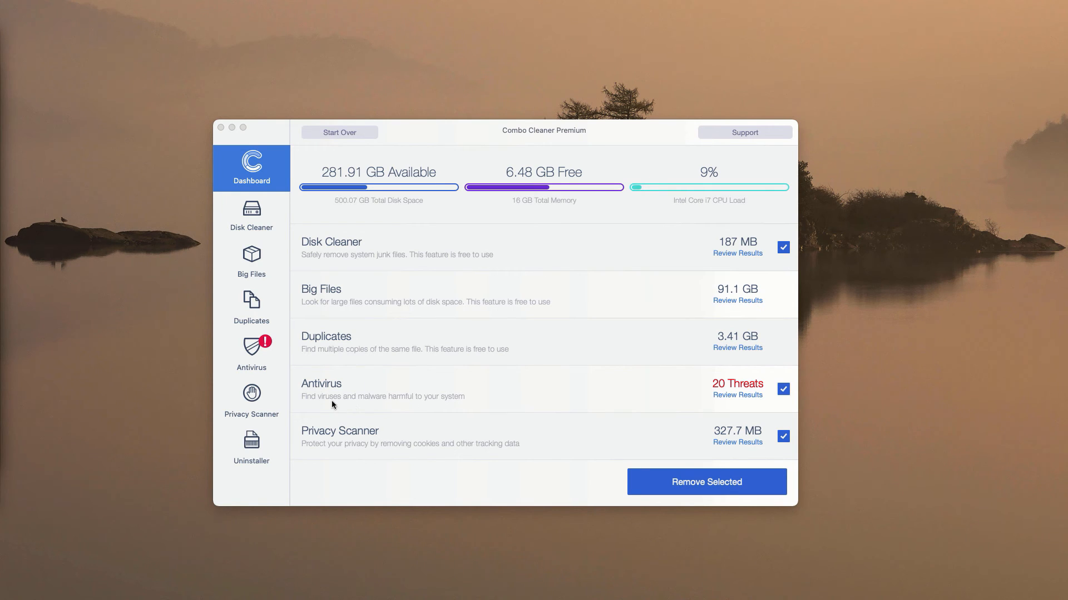
mouse_move(591, 400)
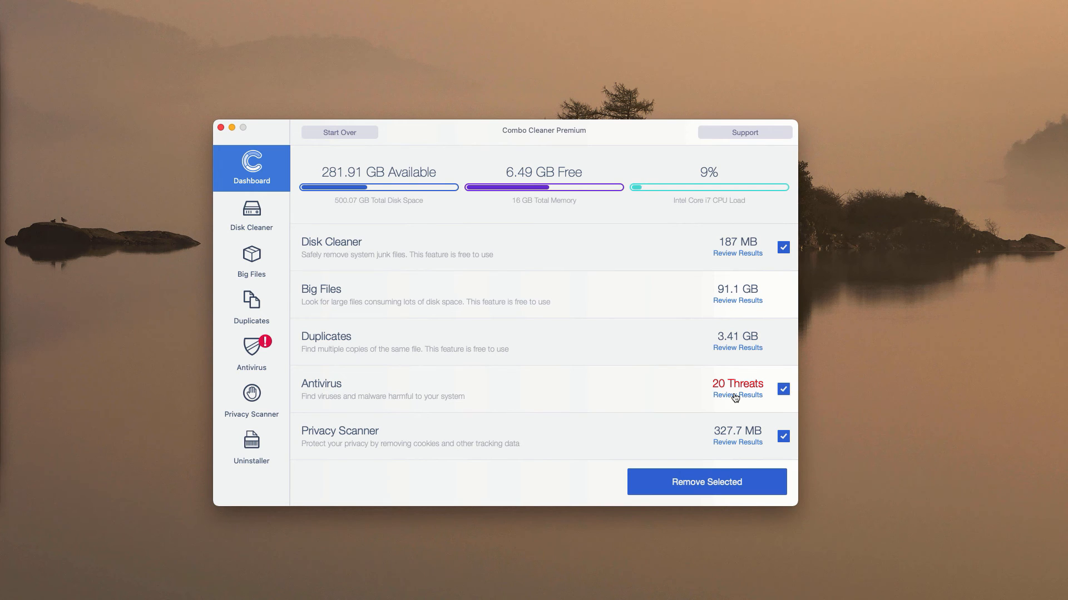
Review the detailed Antivirus results listing the 20 infected adware files.
left_click(737, 394)
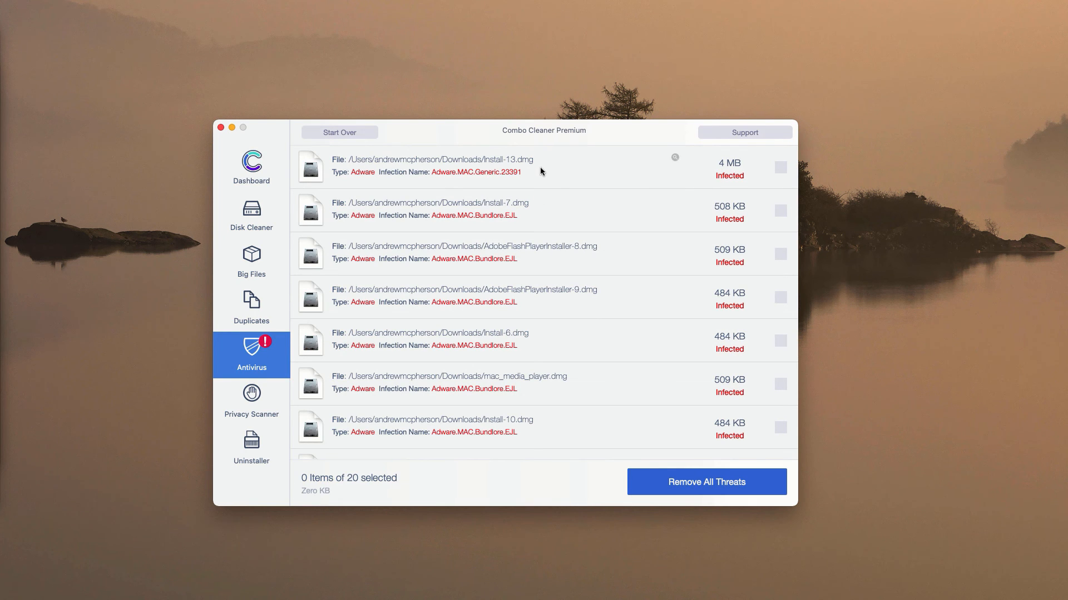
mouse_move(543, 134)
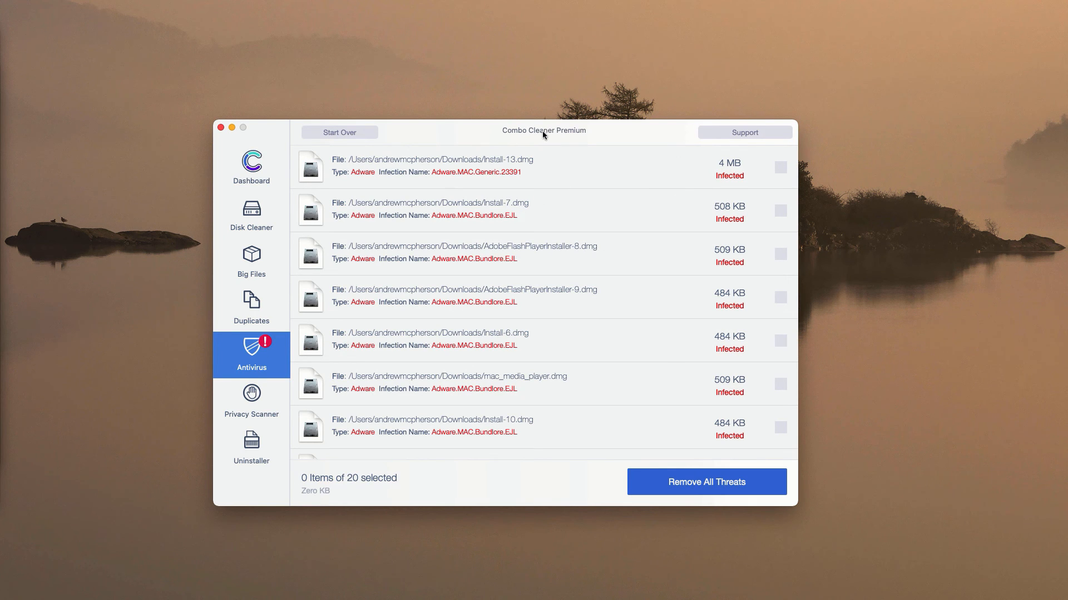
mouse_move(400, 166)
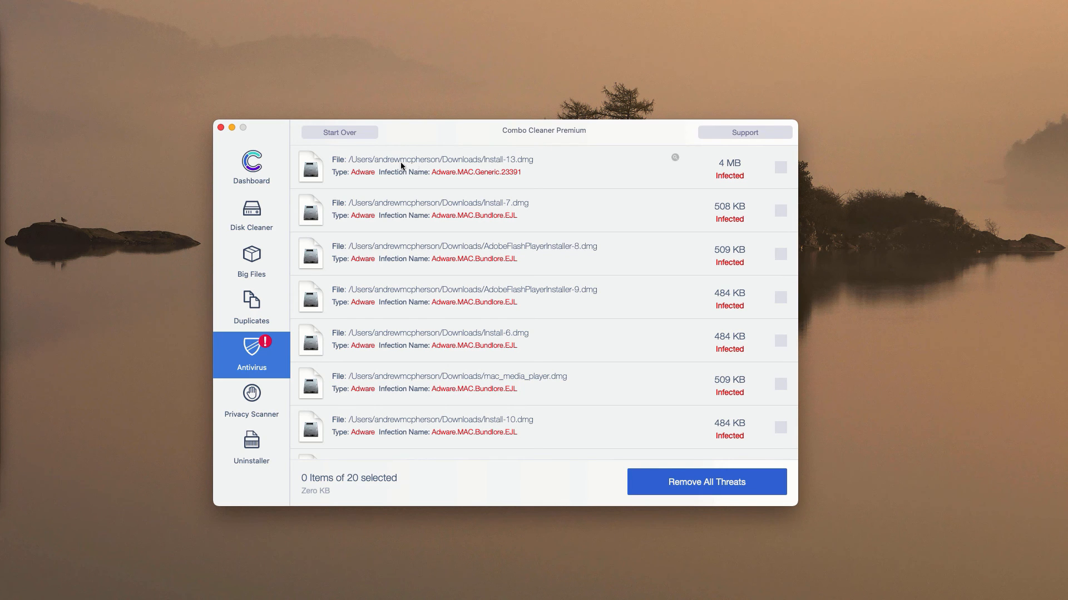
mouse_move(677, 158)
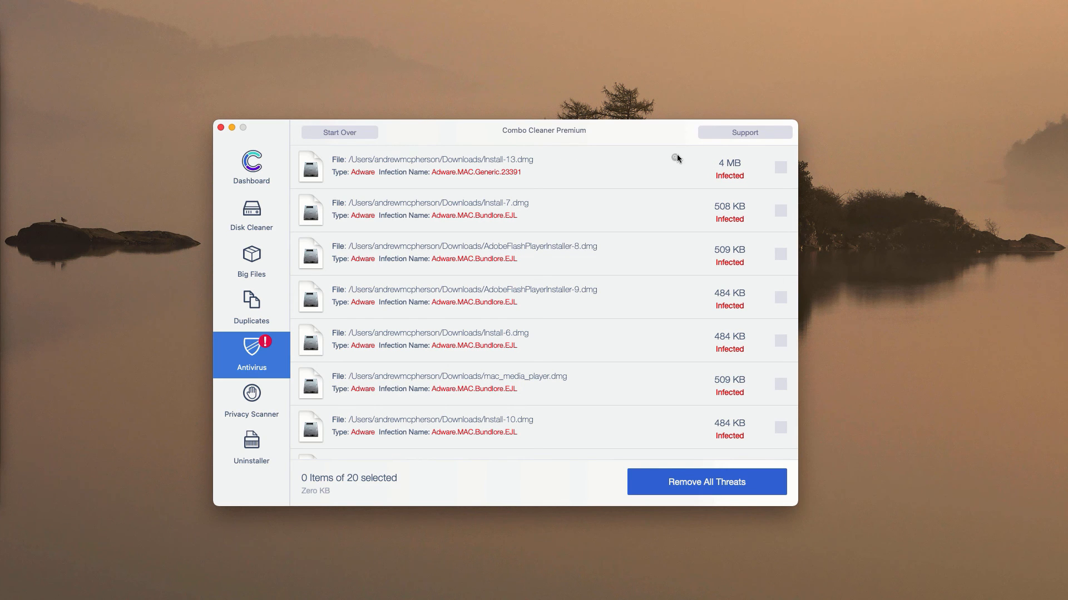
mouse_move(681, 164)
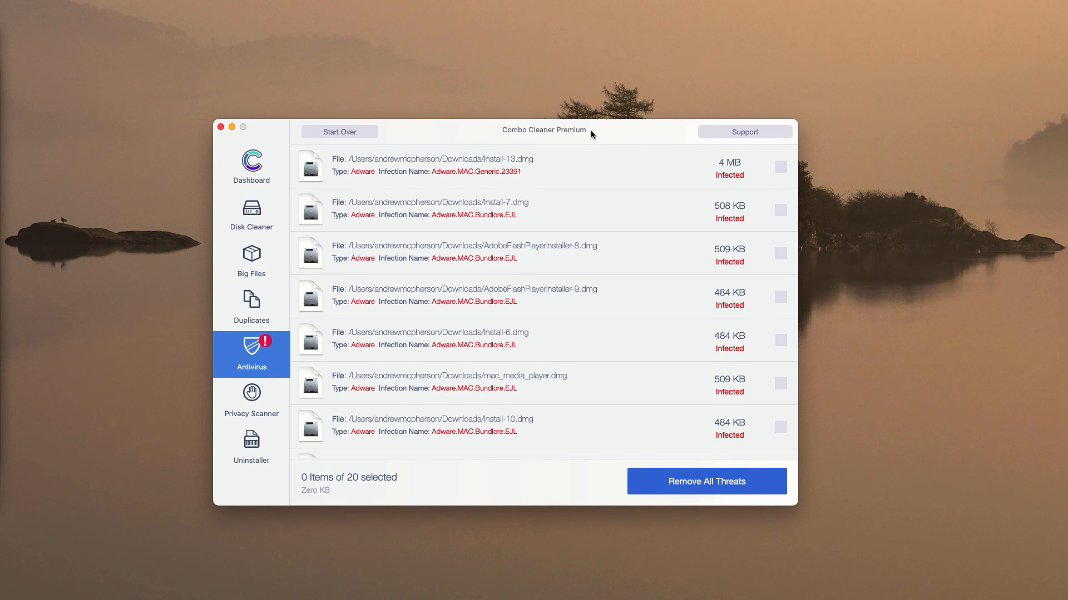
mouse_move(675, 161)
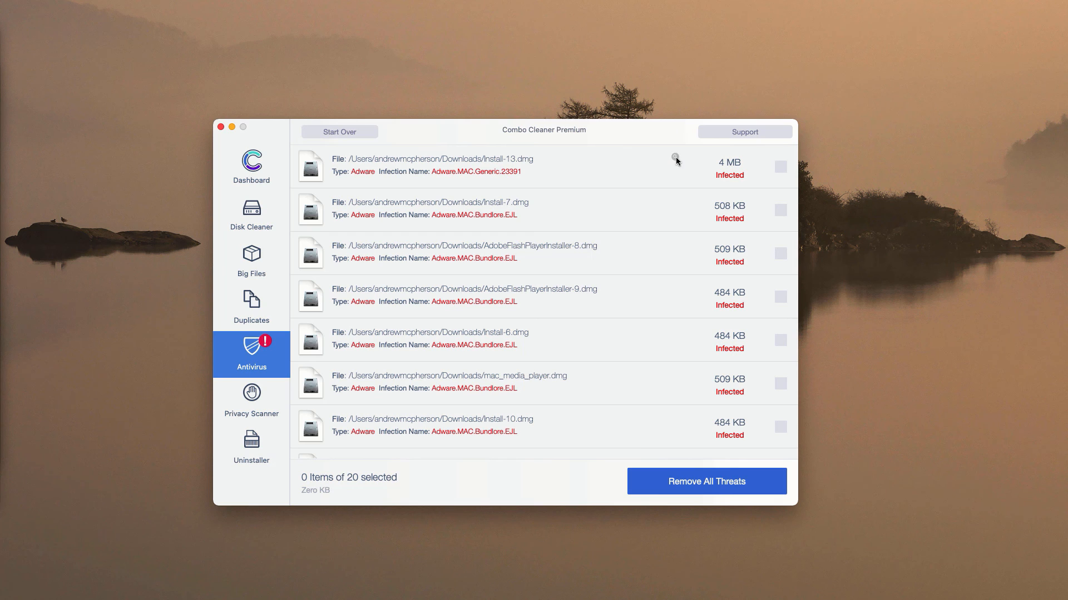
mouse_move(675, 158)
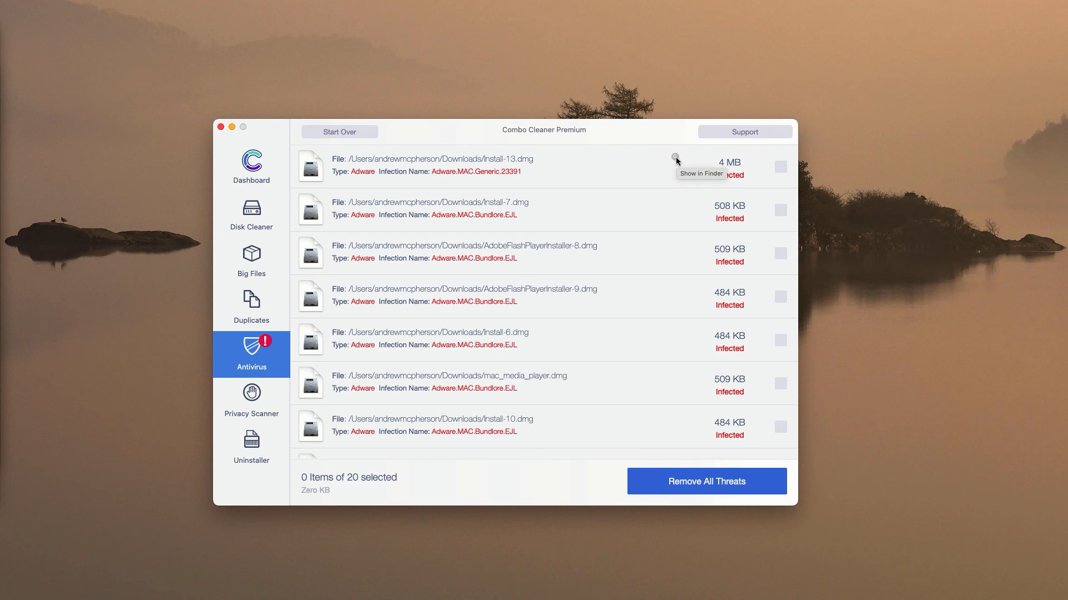
mouse_move(564, 168)
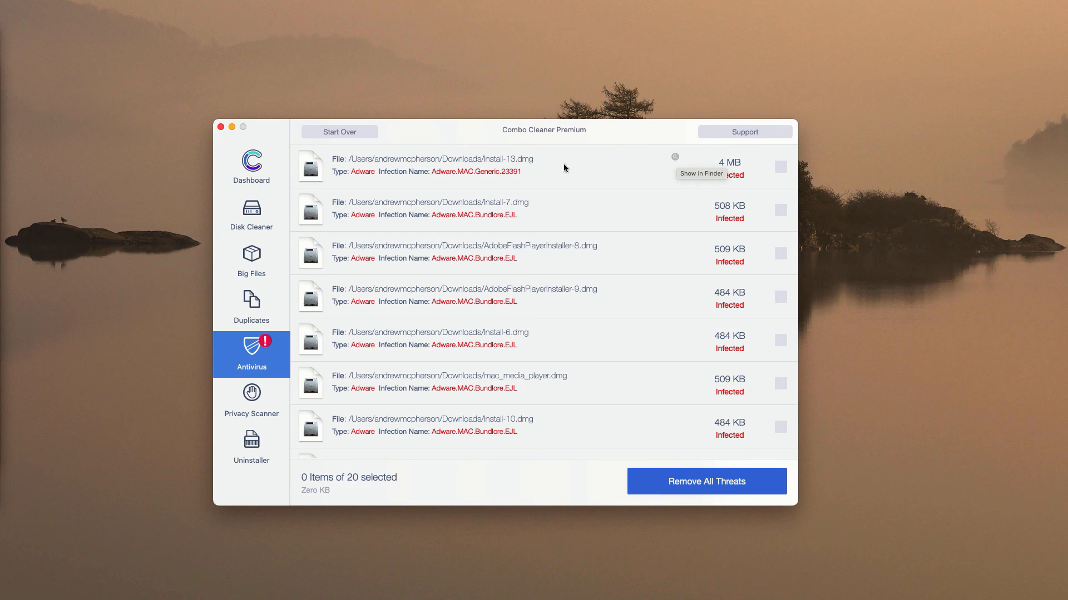
mouse_move(674, 157)
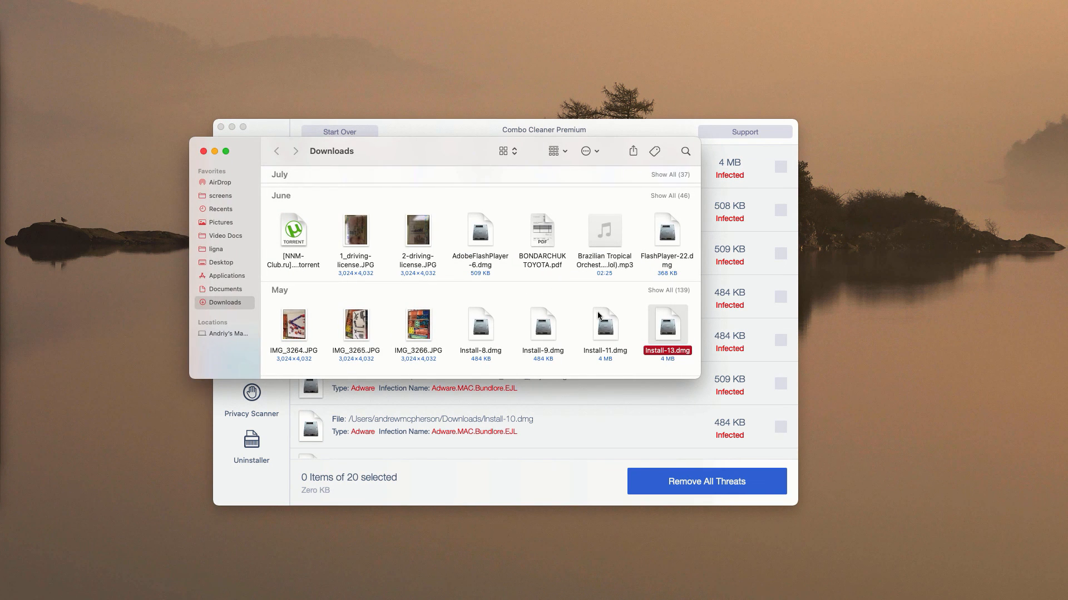
right_click(666, 329)
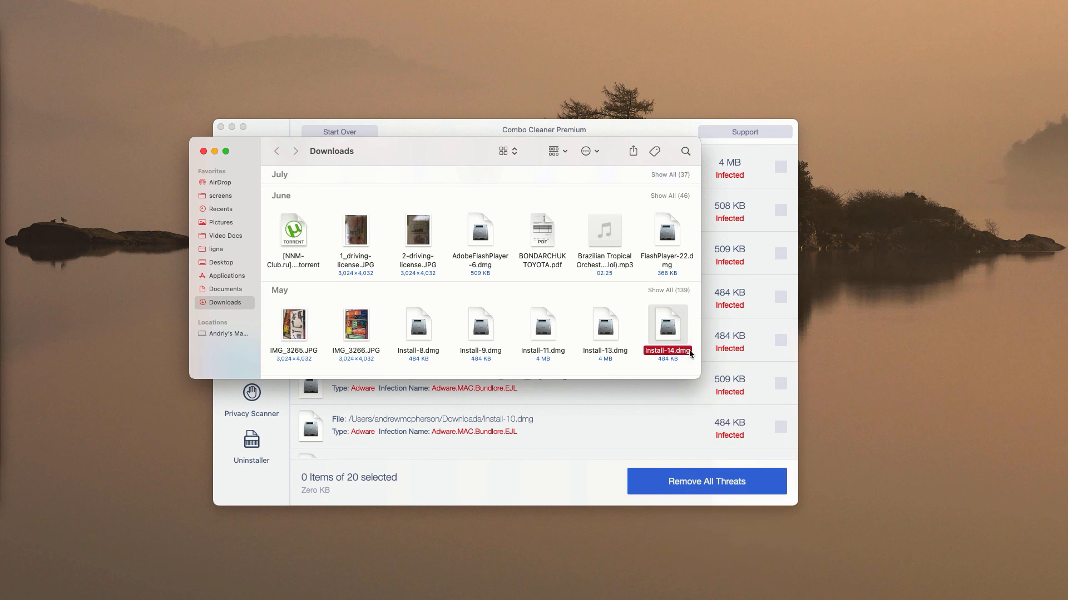
left_click(203, 151)
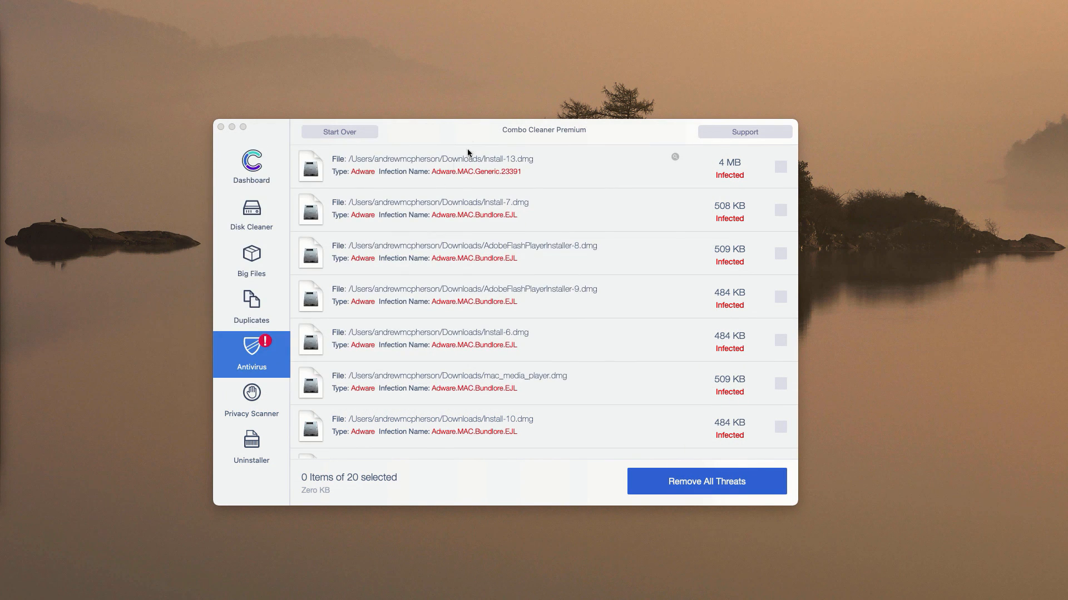
mouse_move(74, 133)
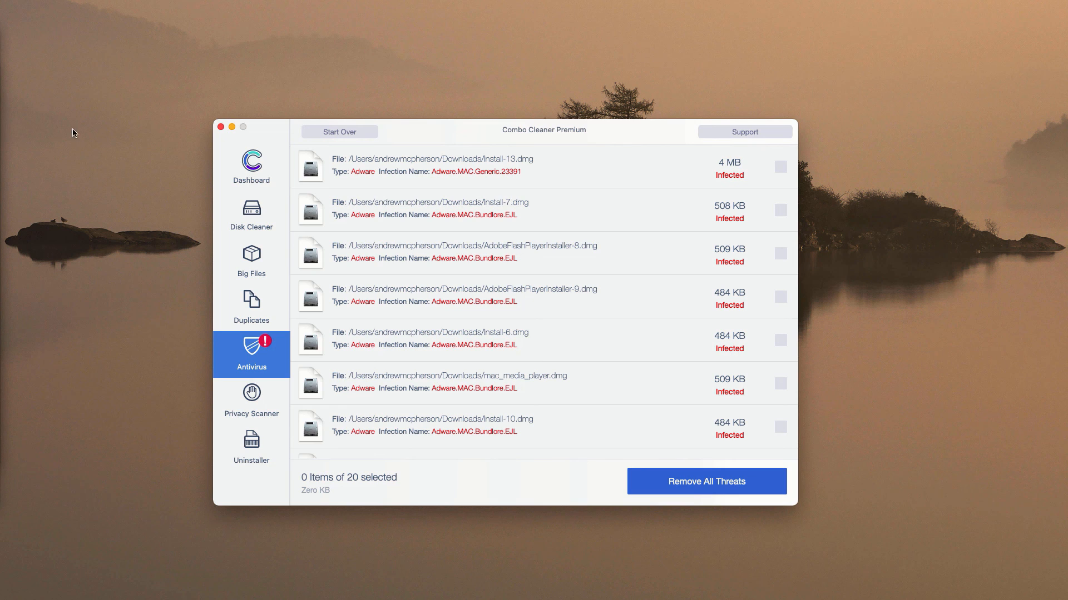
mouse_move(635, 144)
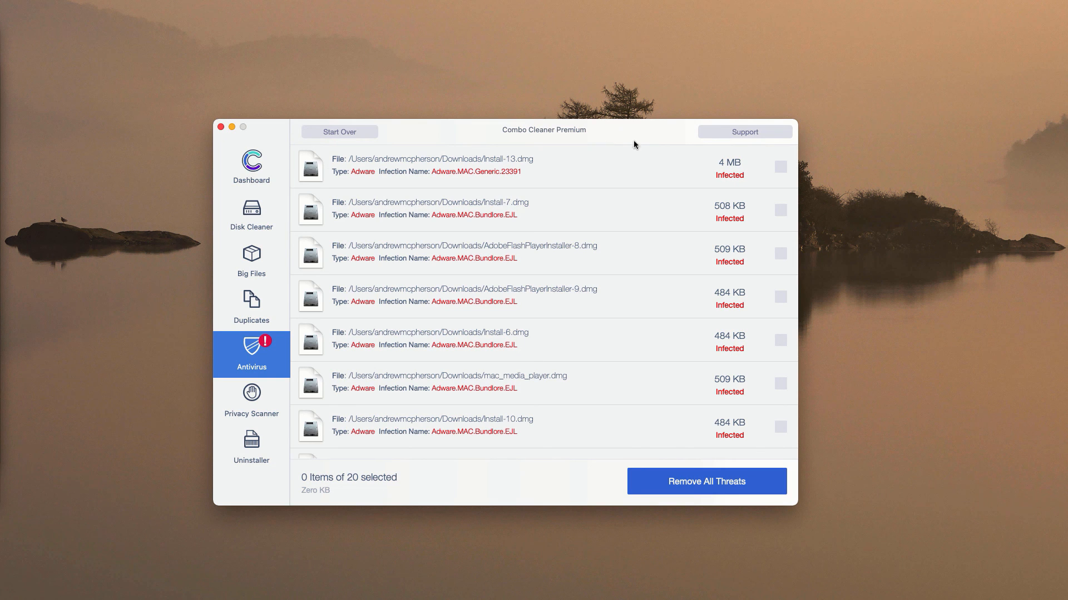
mouse_move(712, 498)
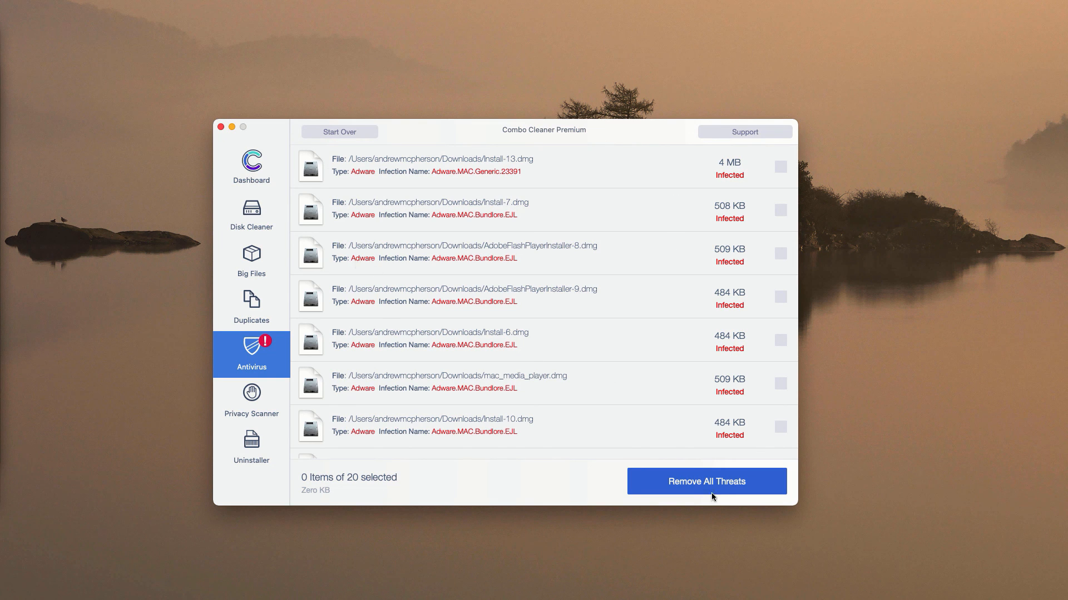
mouse_move(229, 157)
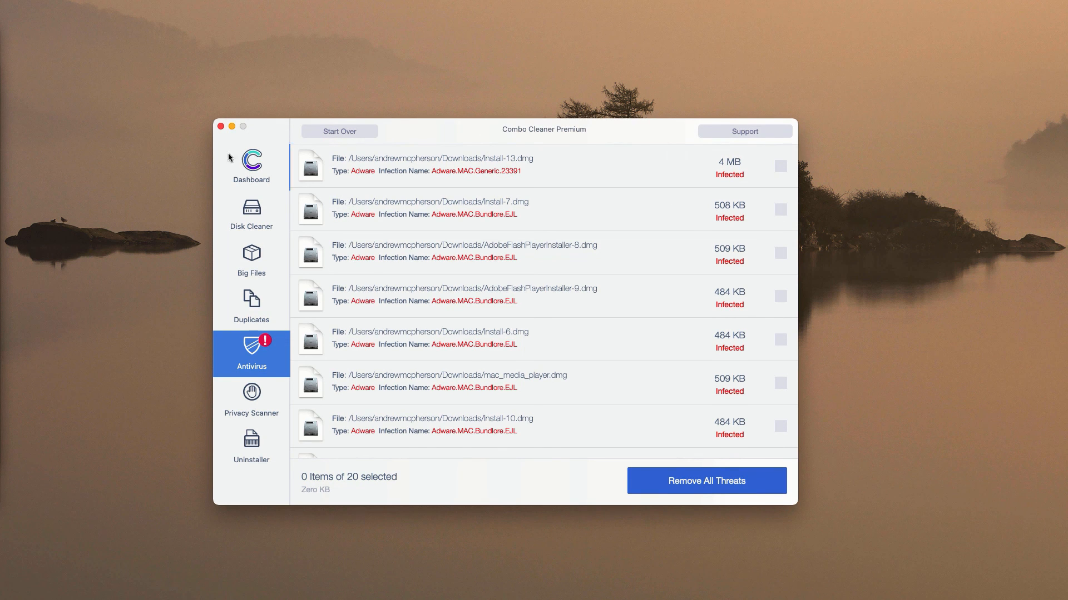